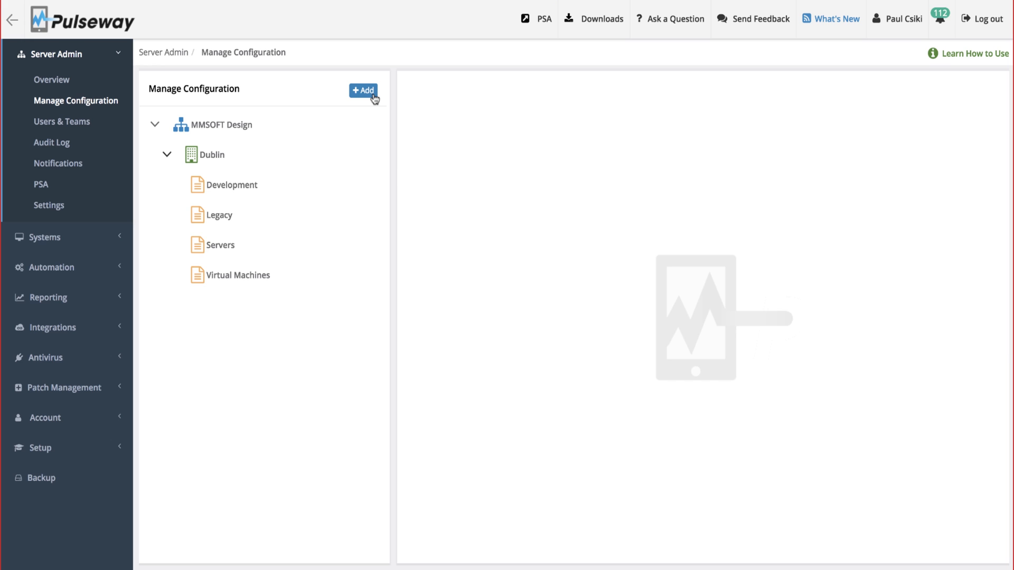
Create an internal organization named Contoso
left_click(362, 90)
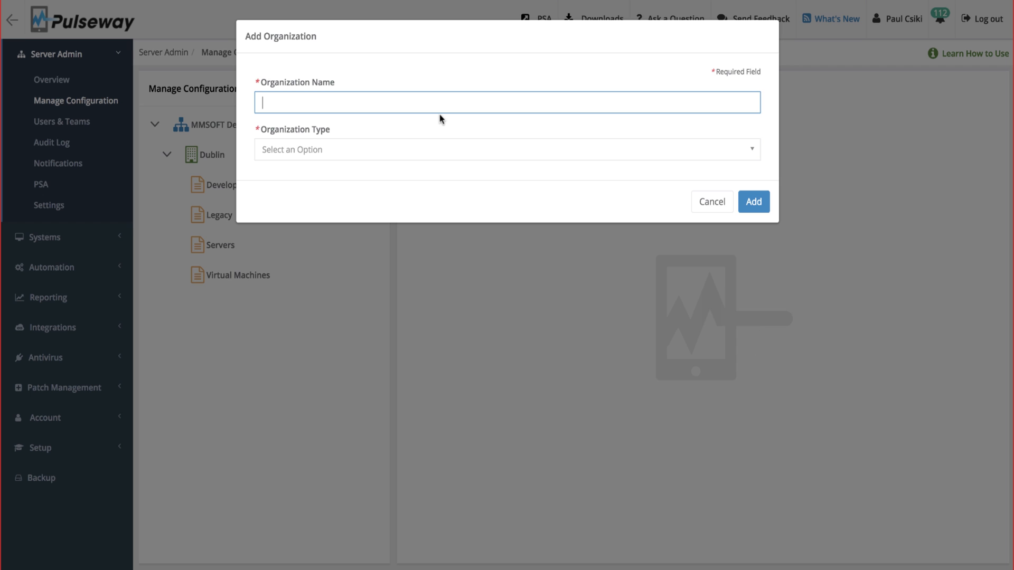
type("Contoso")
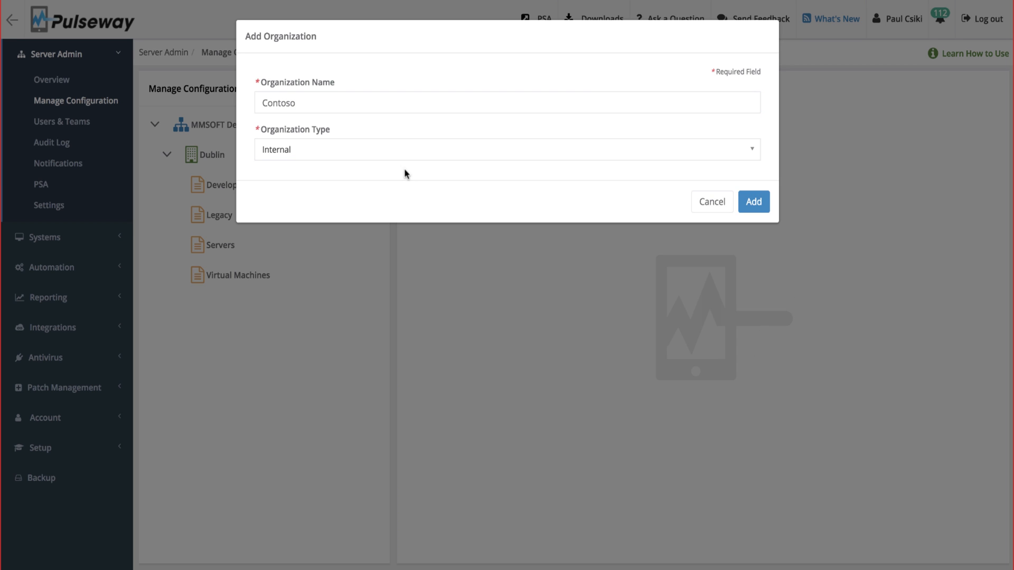
left_click(753, 202)
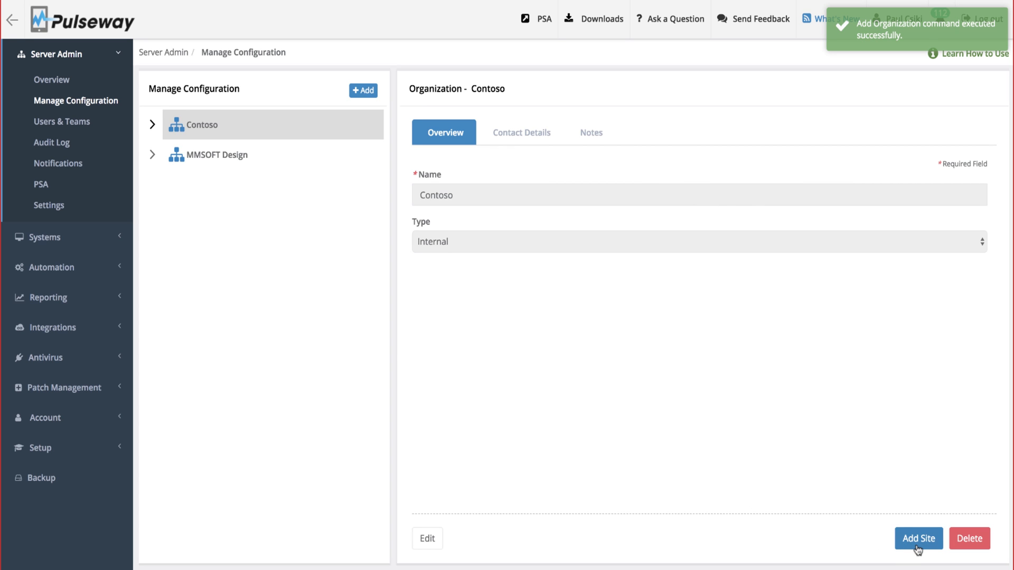
Add a New York site under the Contoso organization
left_click(918, 539)
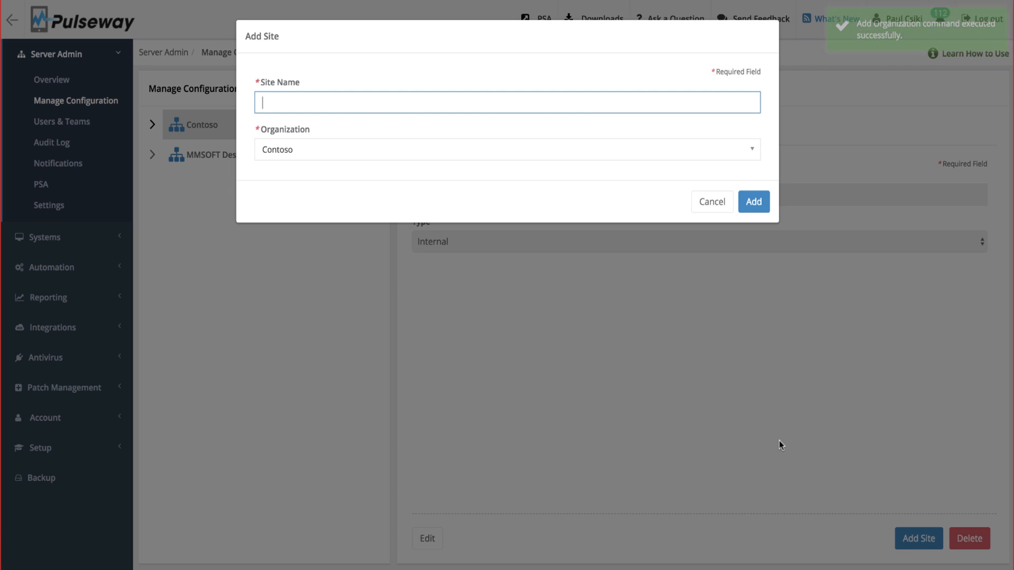
type("New")
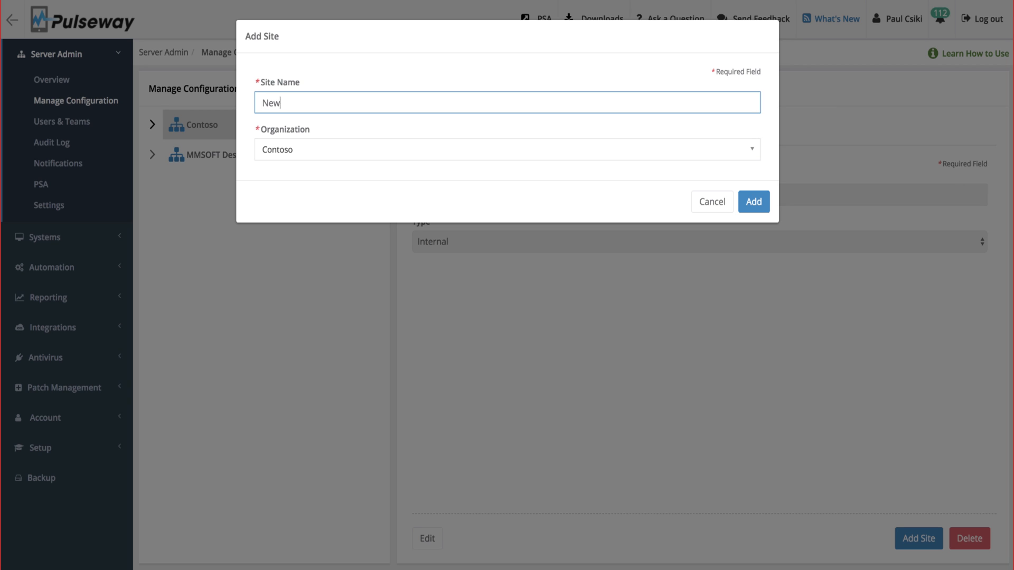
left_click(753, 201)
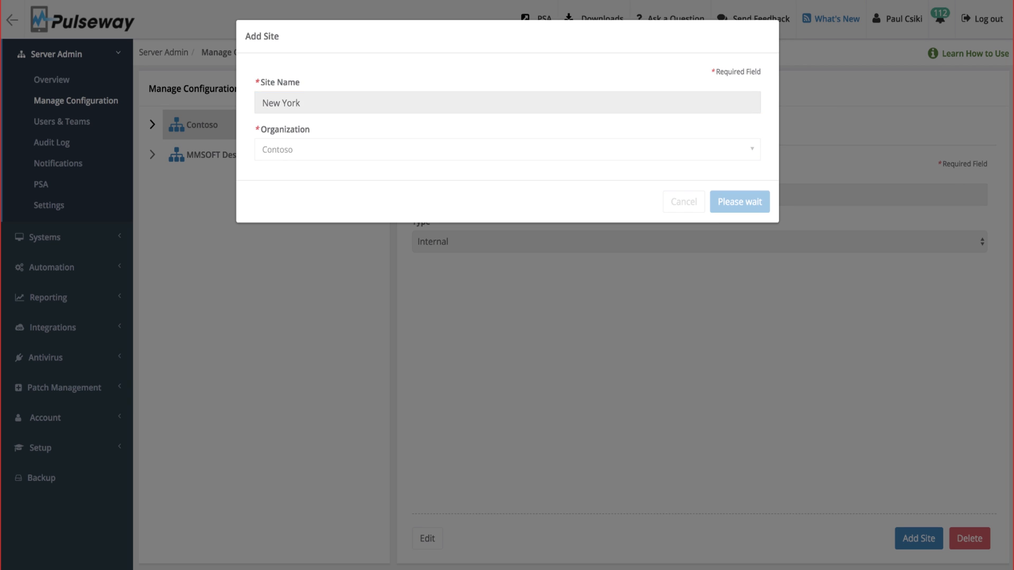
left_click(738, 201)
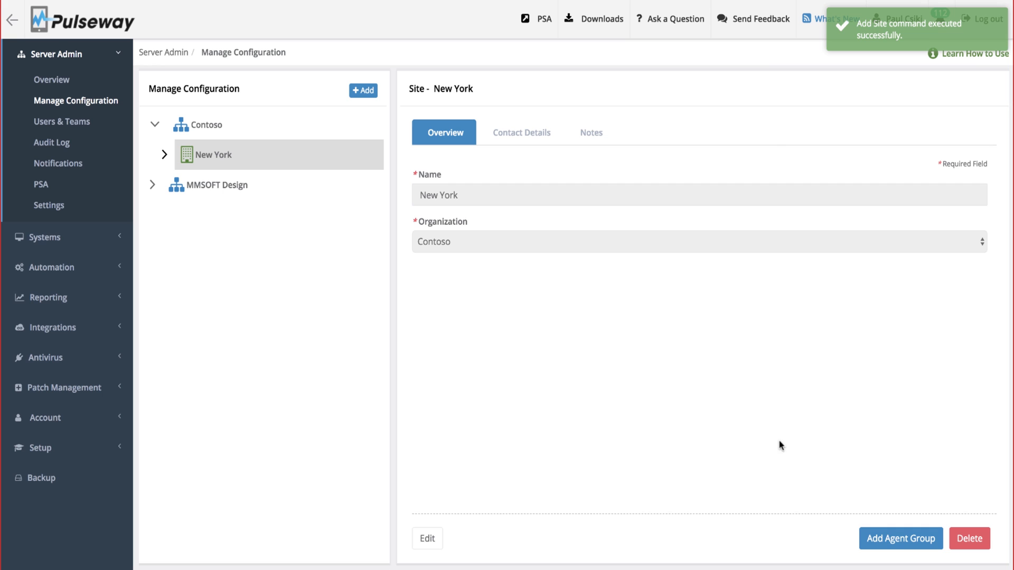
Create the Servers agent group under Contoso / New York, generating its agent token
left_click(900, 539)
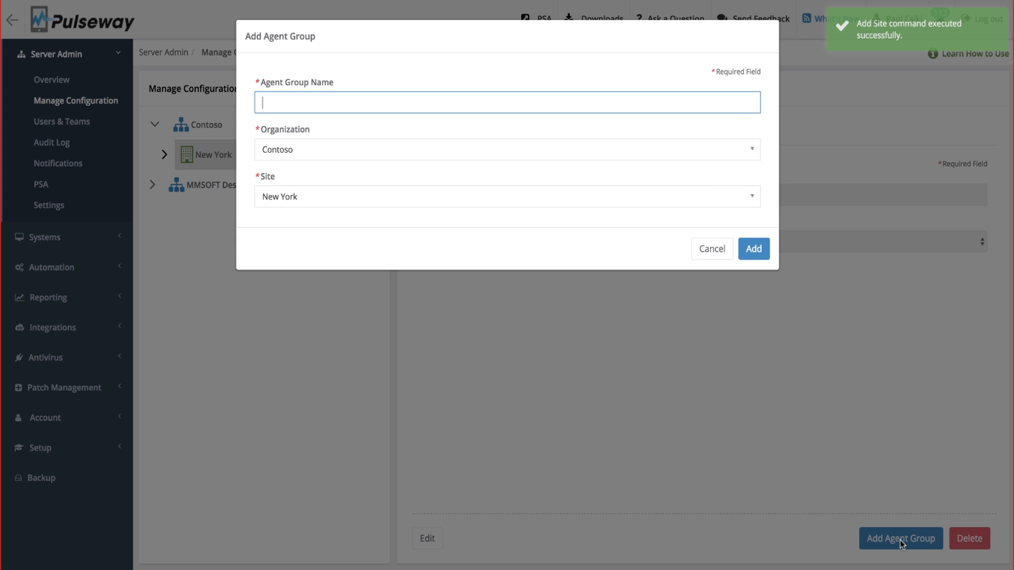
type("C")
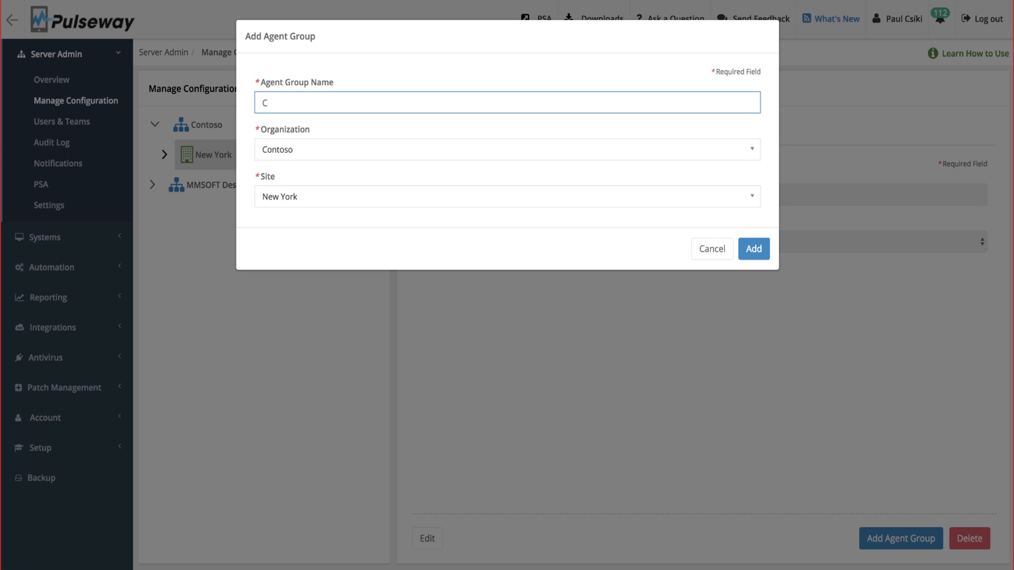
type("Serv")
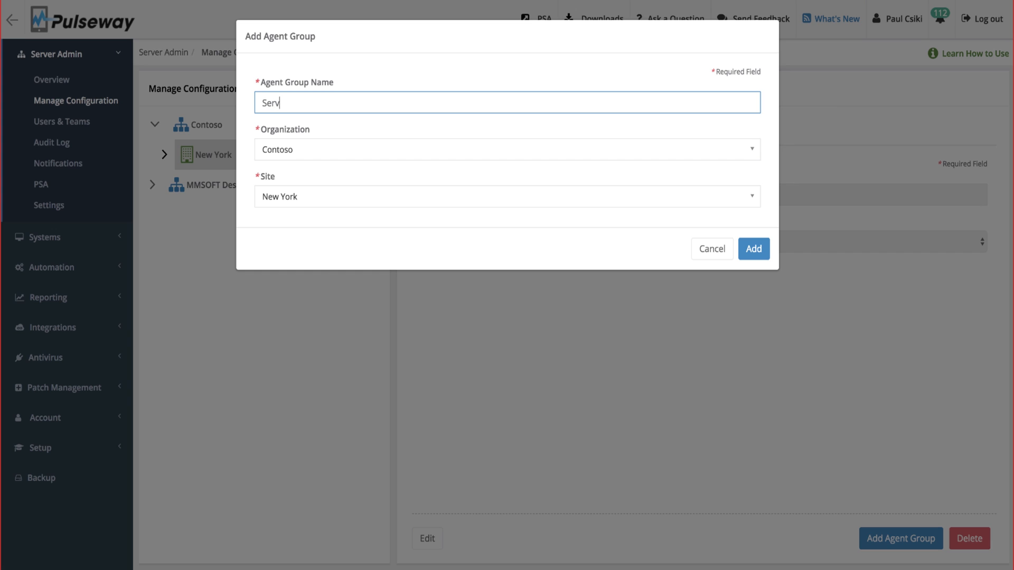
left_click(752, 248)
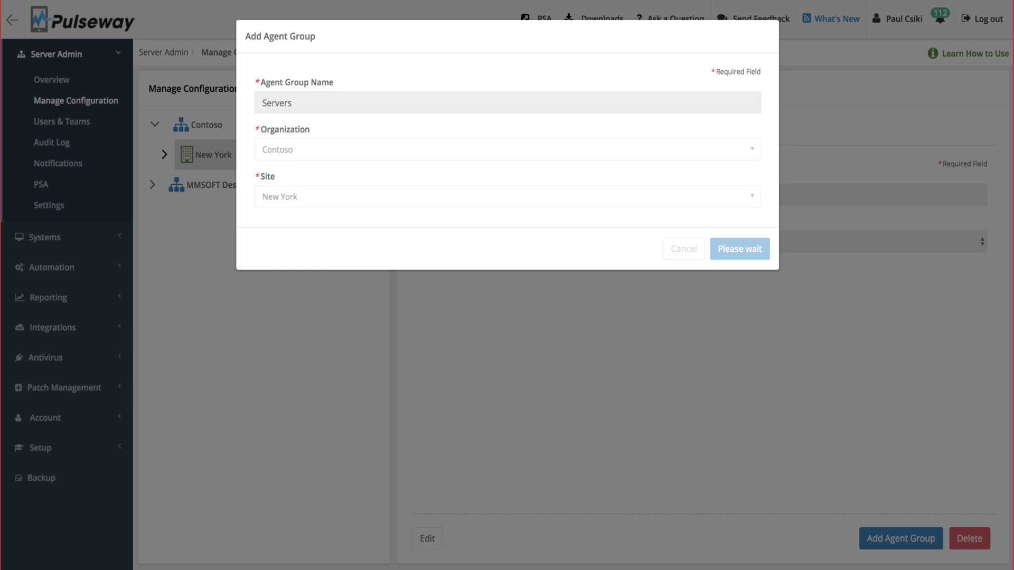
left_click(739, 249)
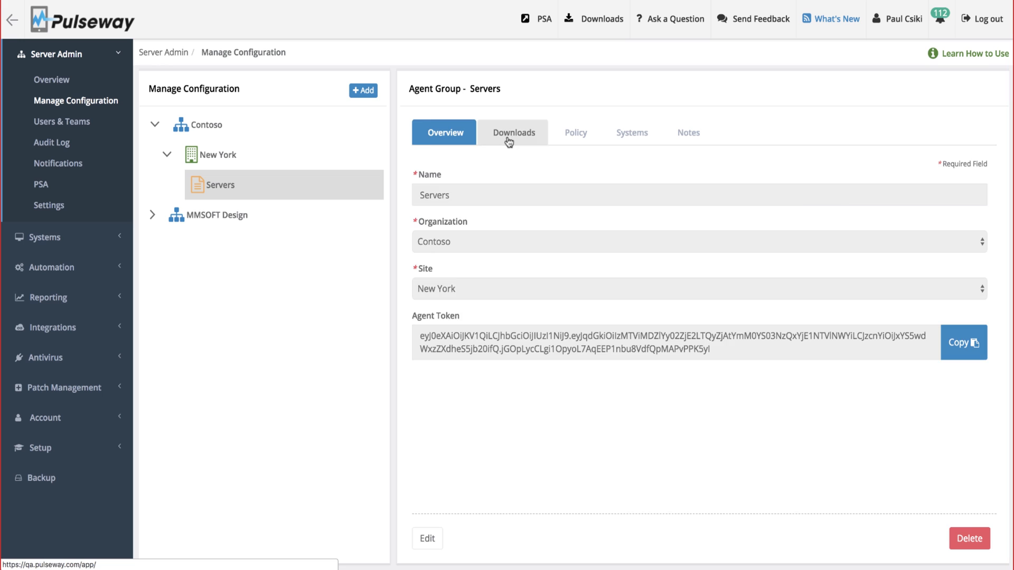
Download the Windows (64 bit) agent installer from the Servers group's Downloads
left_click(512, 132)
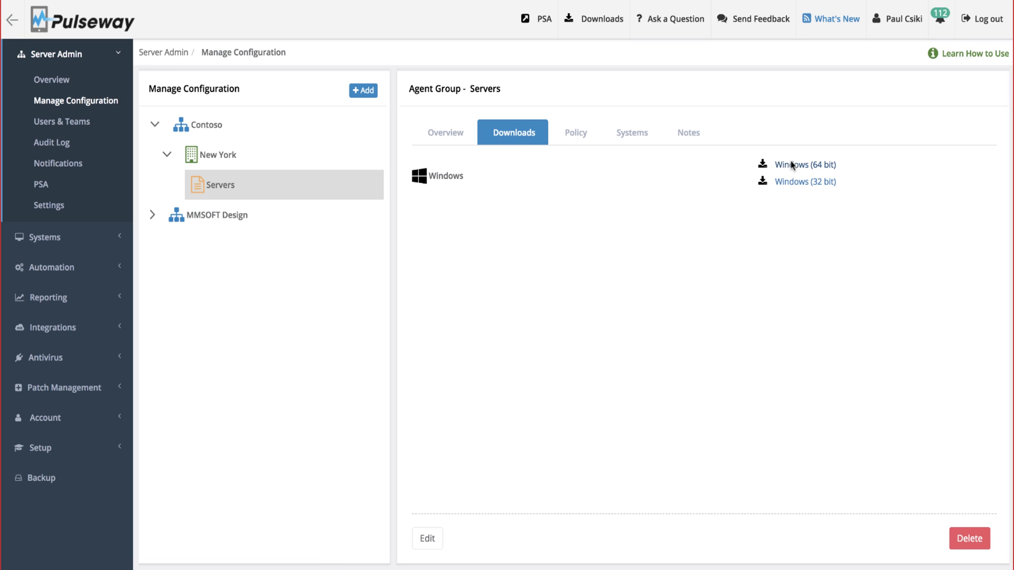
left_click(803, 165)
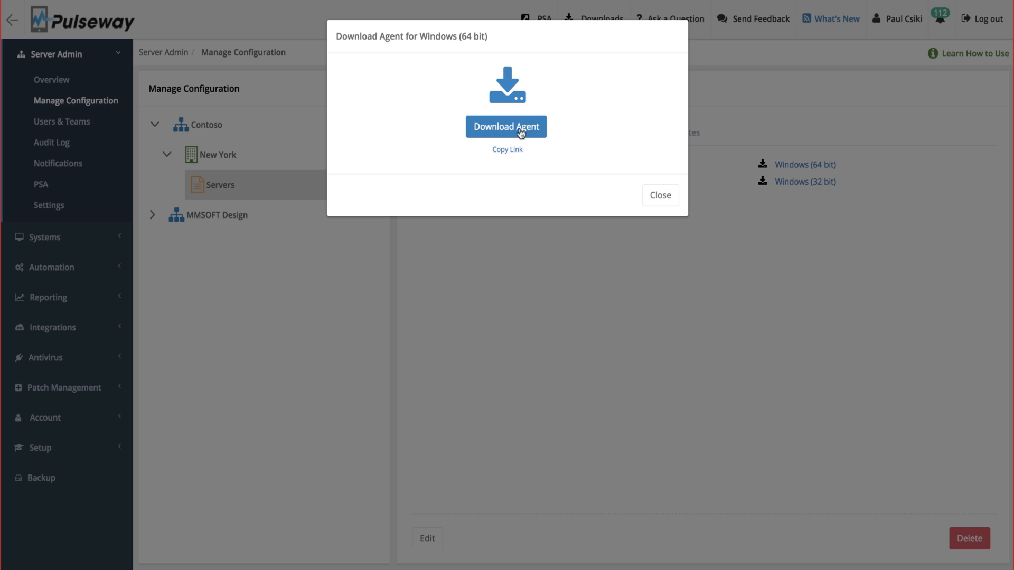
left_click(507, 127)
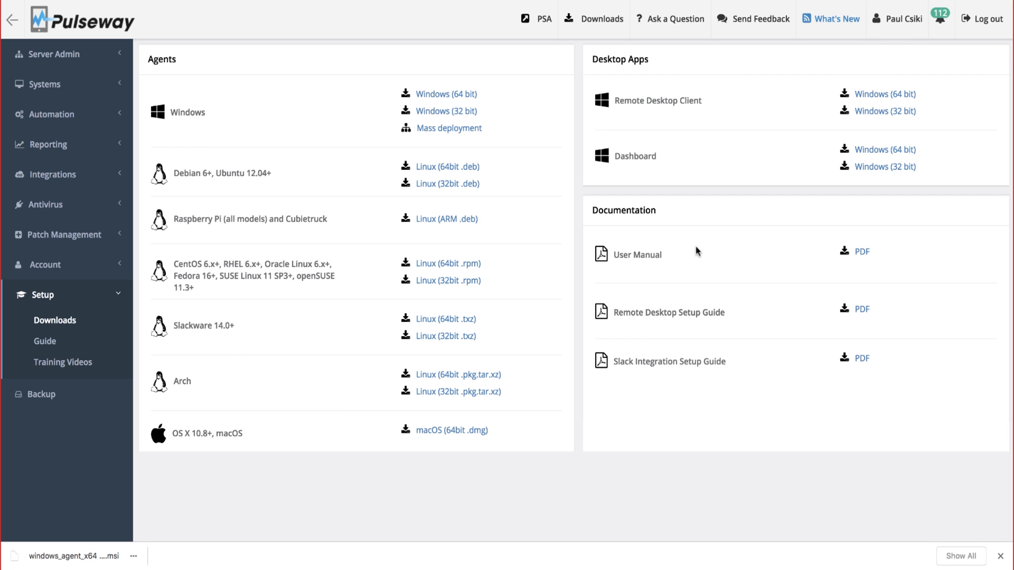
left_click(446, 94)
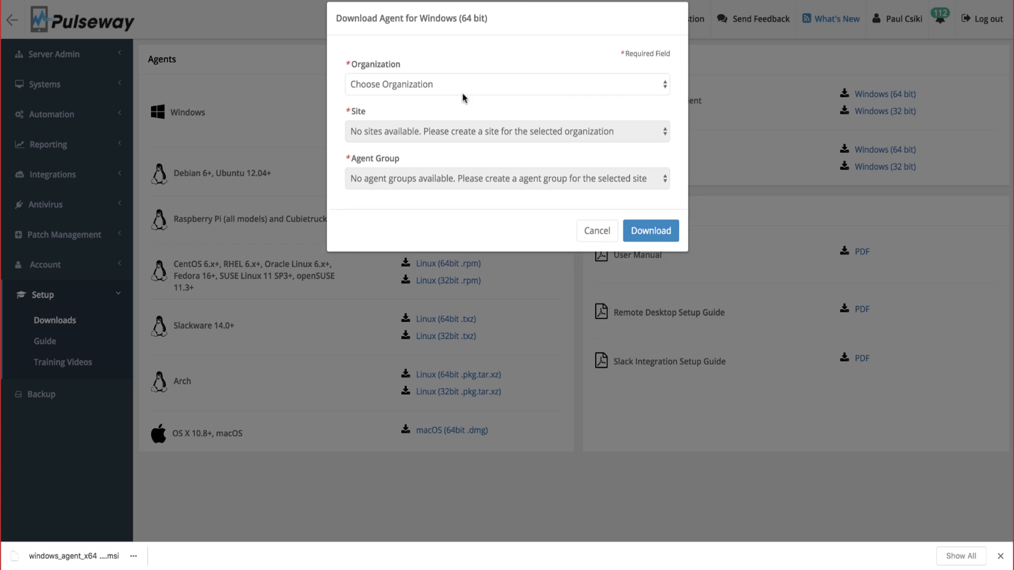
left_click(507, 84)
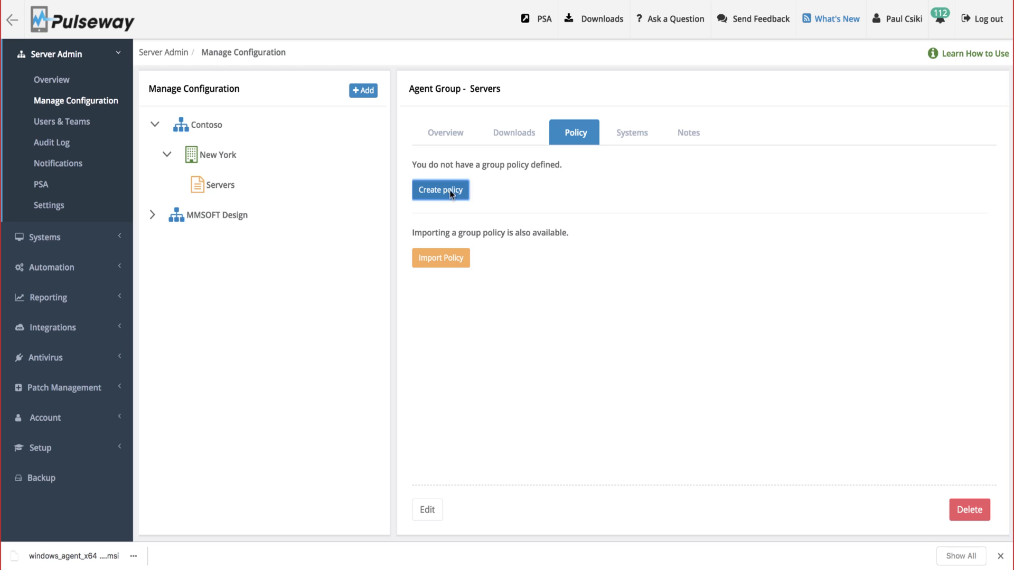
Create the Servers policy with Elevated startup priority and low system-partition space alerts
left_click(440, 190)
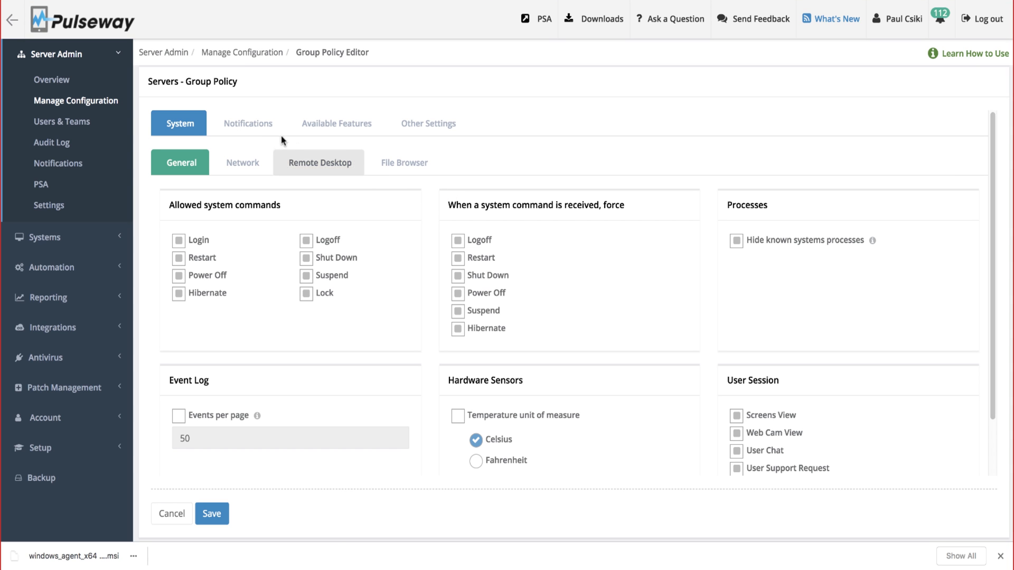
left_click(247, 123)
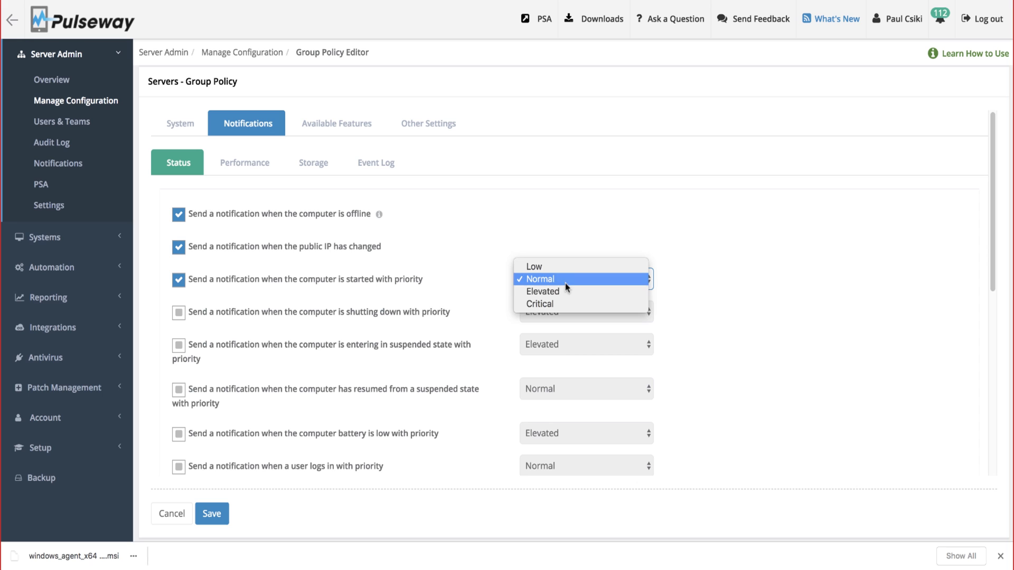
left_click(542, 291)
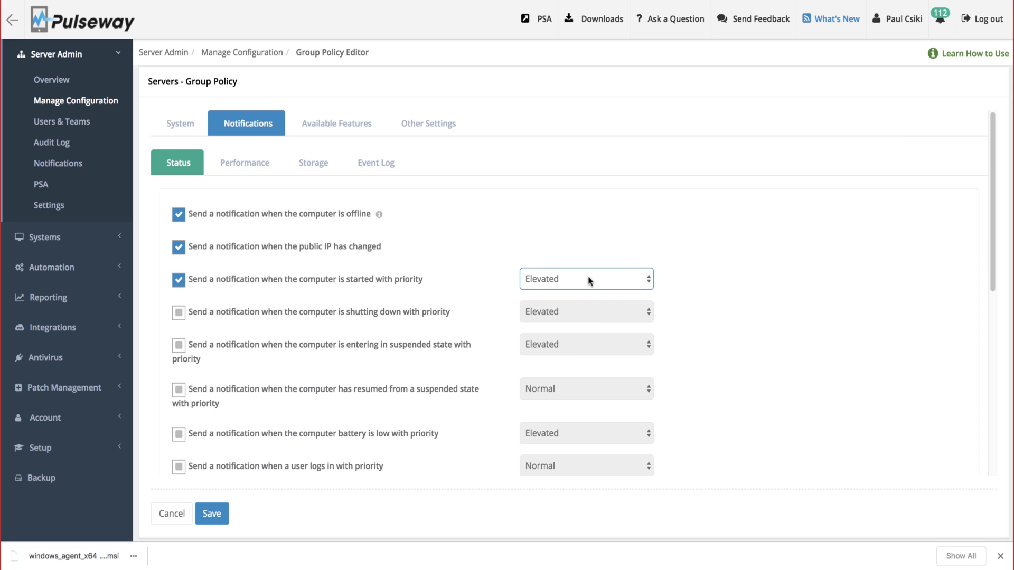
scroll("down", 3)
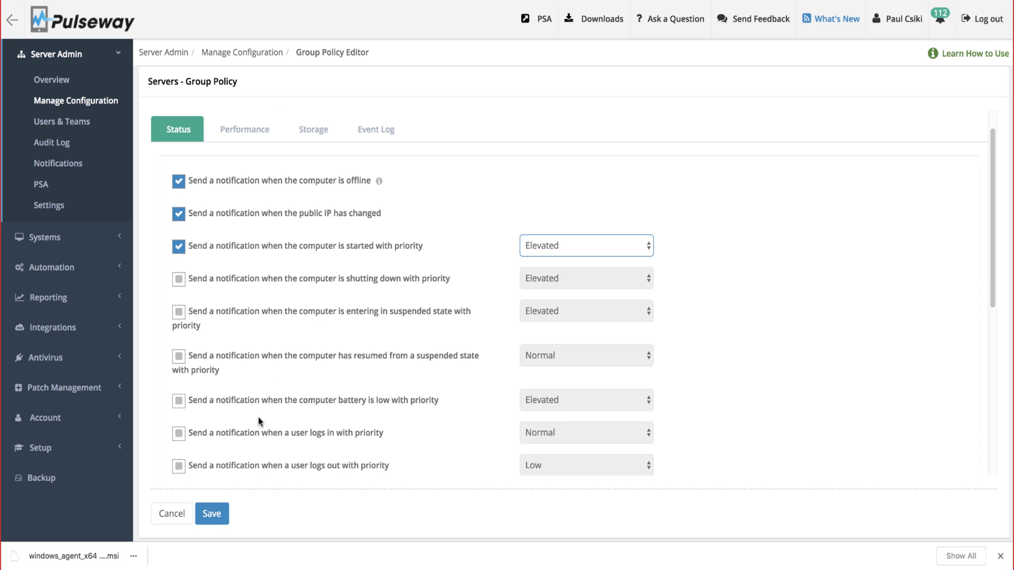
left_click(313, 162)
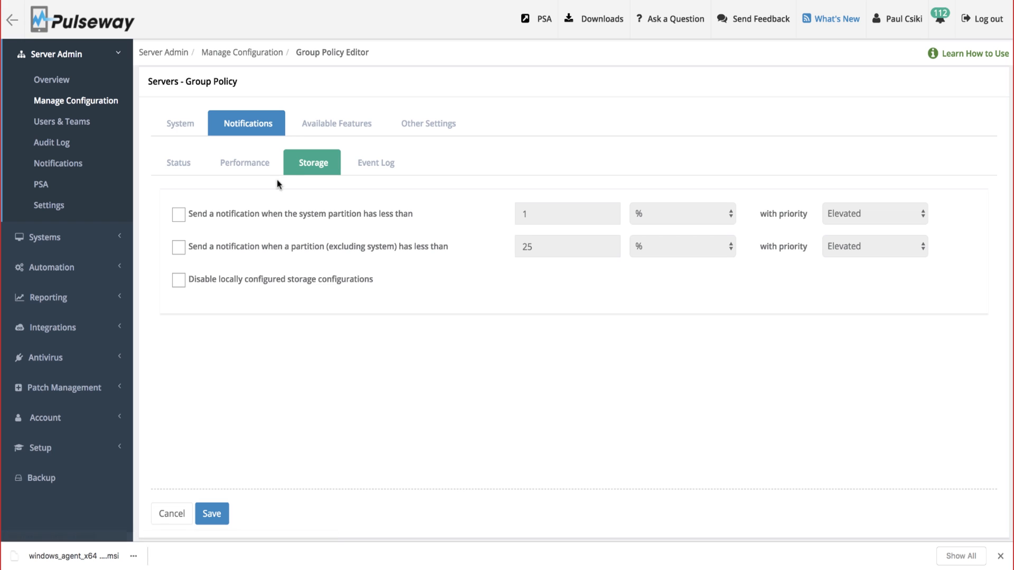
left_click(179, 214)
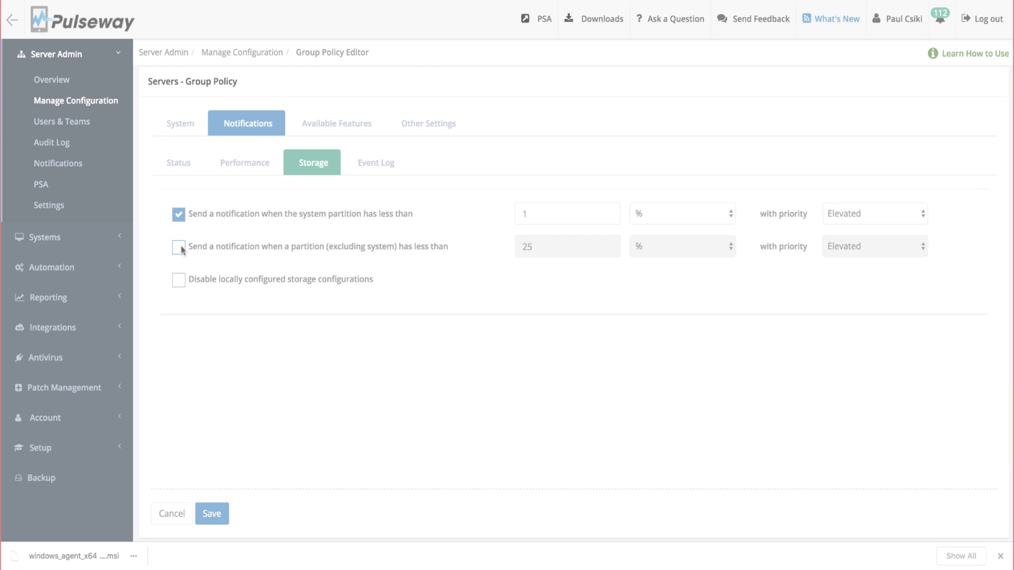
left_click(61, 123)
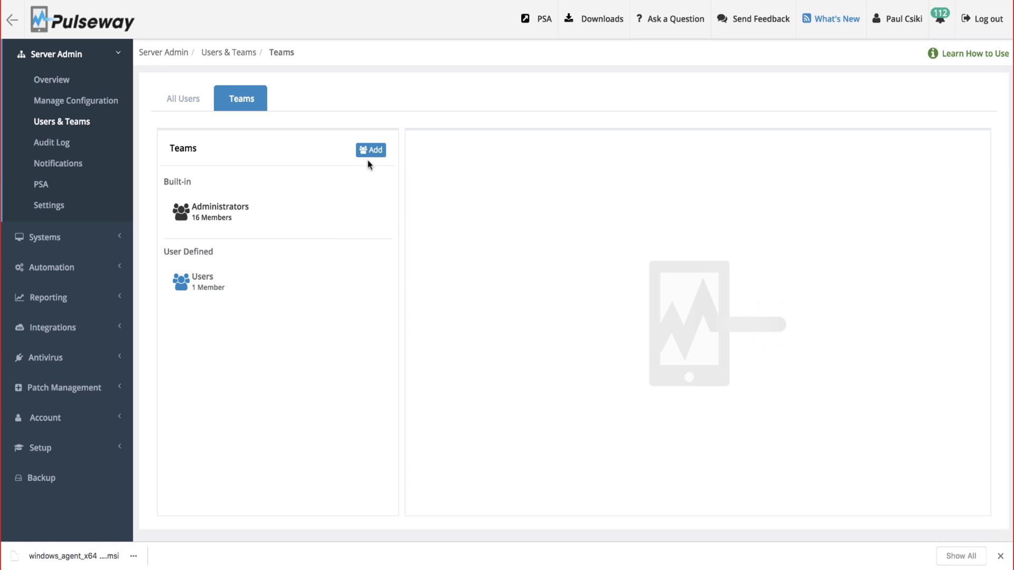
Add the team 'Junior IT Admins' and open it for editing
left_click(371, 150)
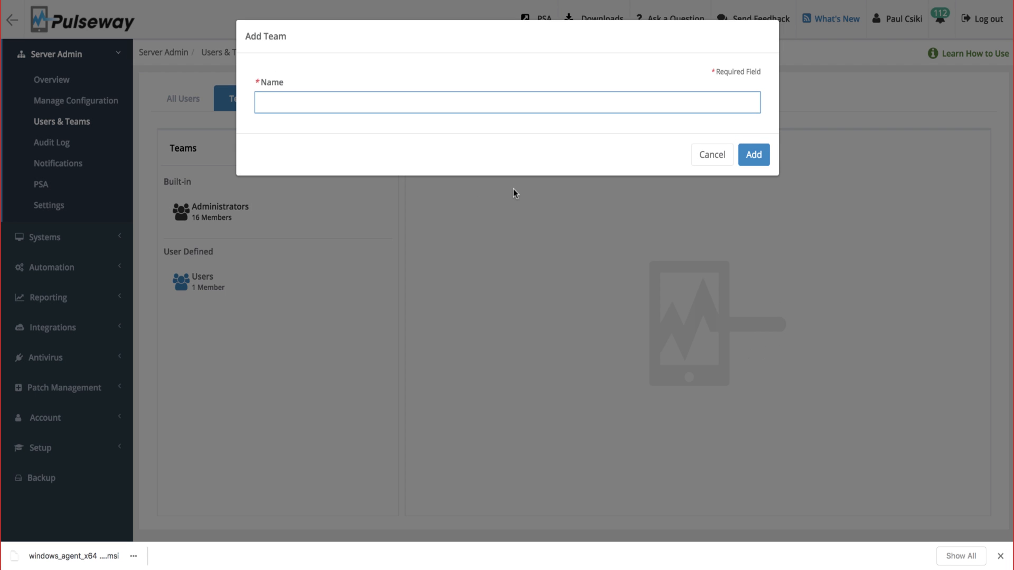
left_click(752, 155)
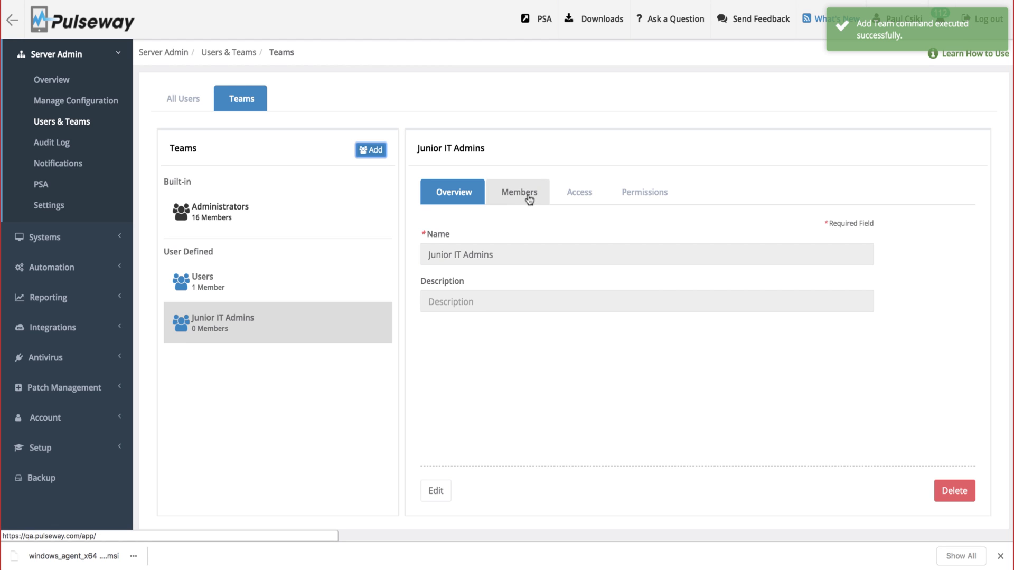
left_click(519, 192)
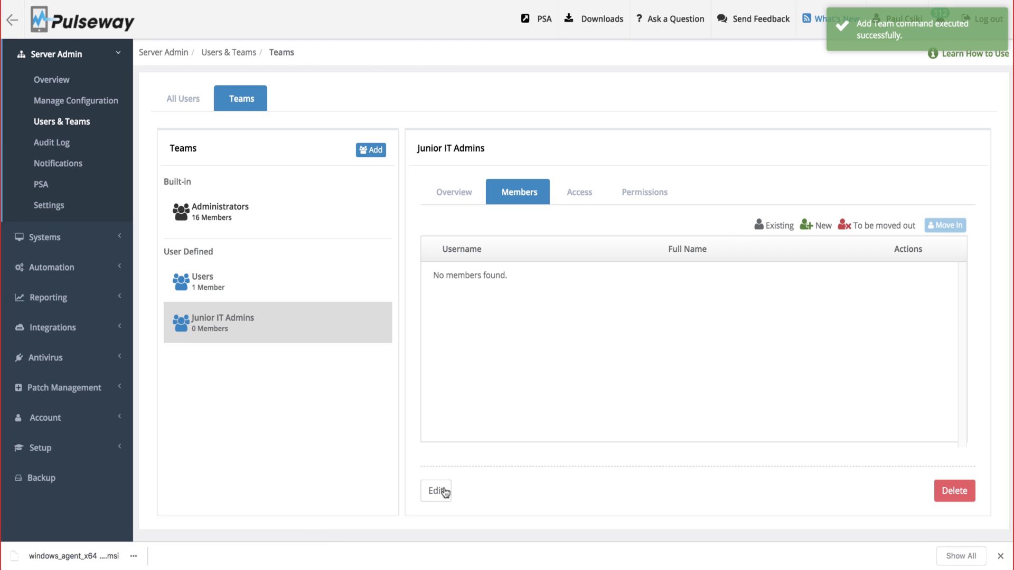
Move one Users-team member into Junior IT Admins via Move In
left_click(945, 225)
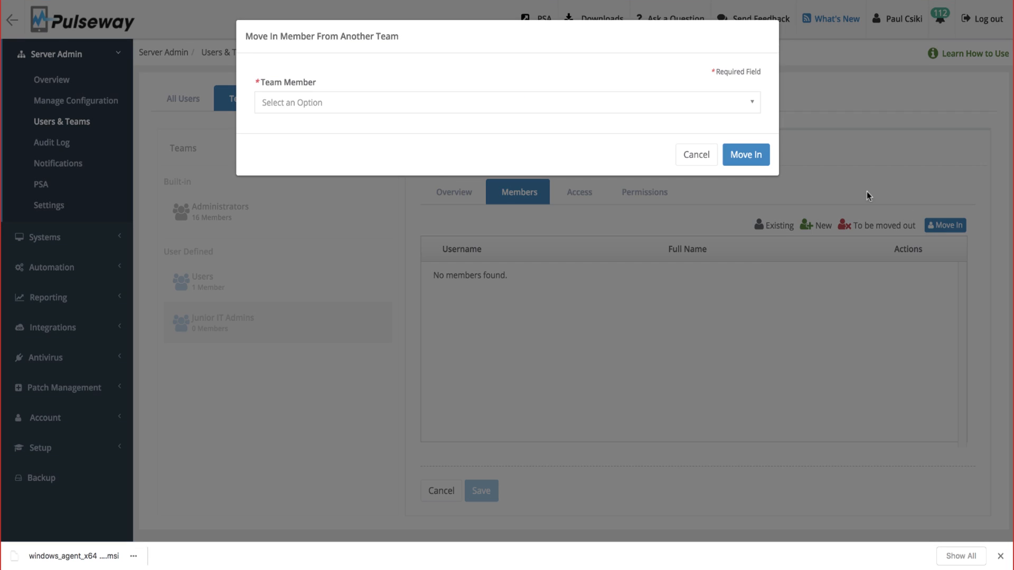
left_click(507, 102)
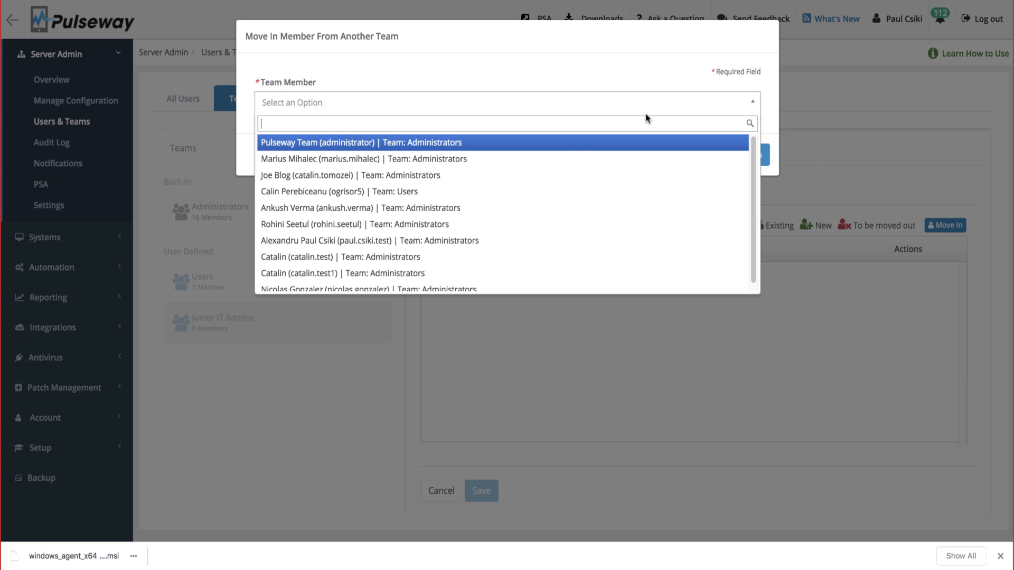
left_click(337, 191)
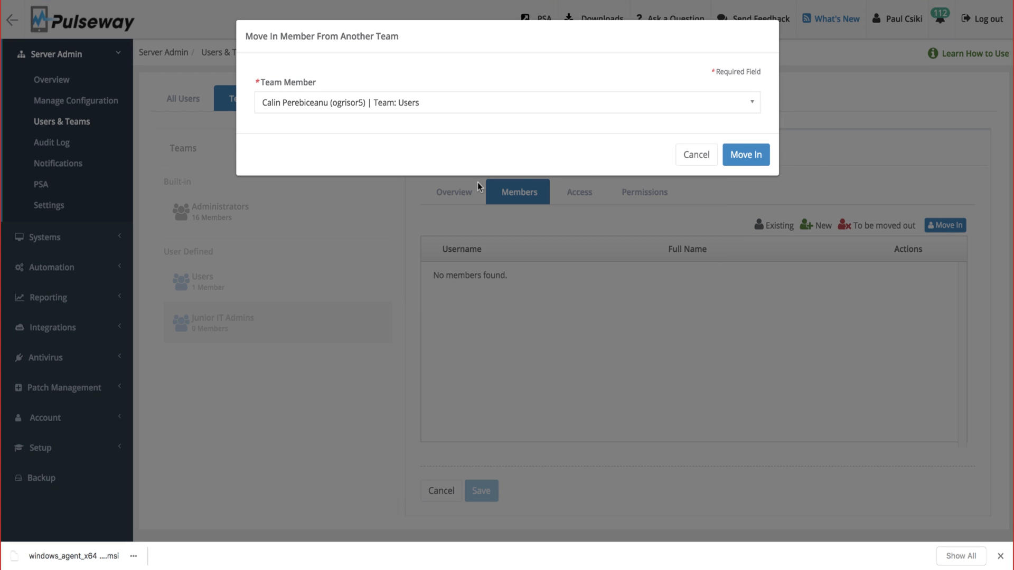
left_click(745, 154)
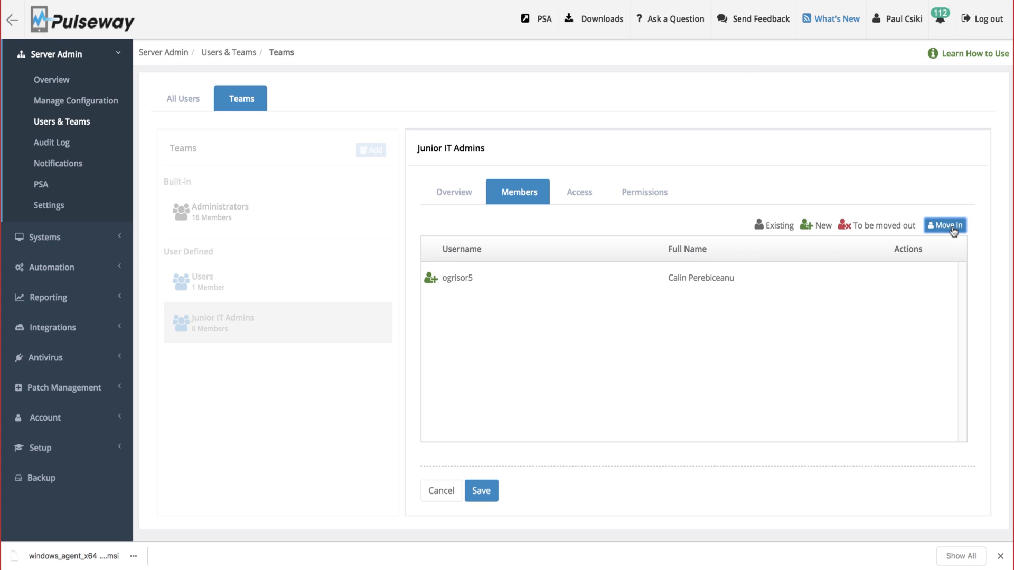
left_click(946, 225)
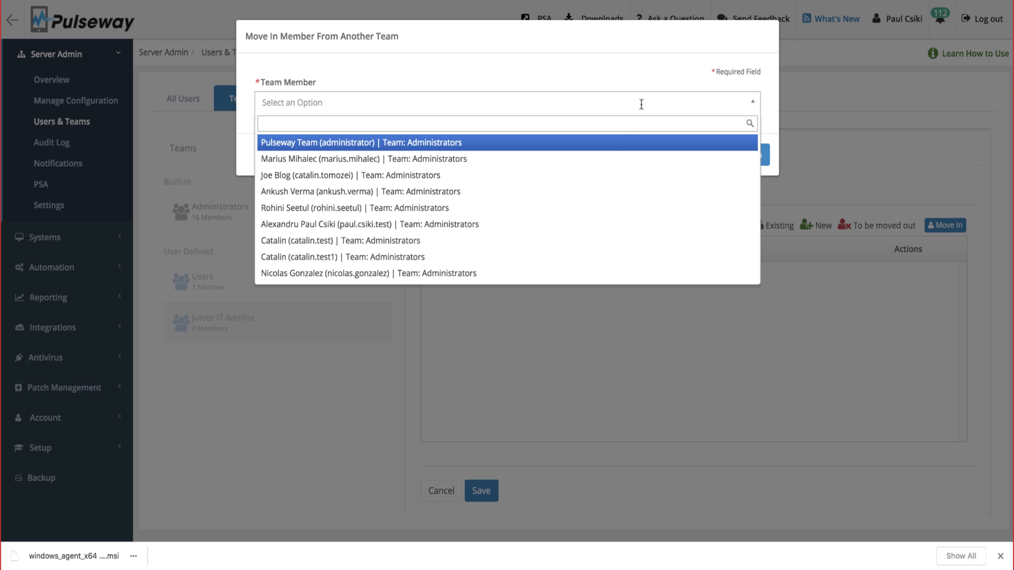
left_click(342, 209)
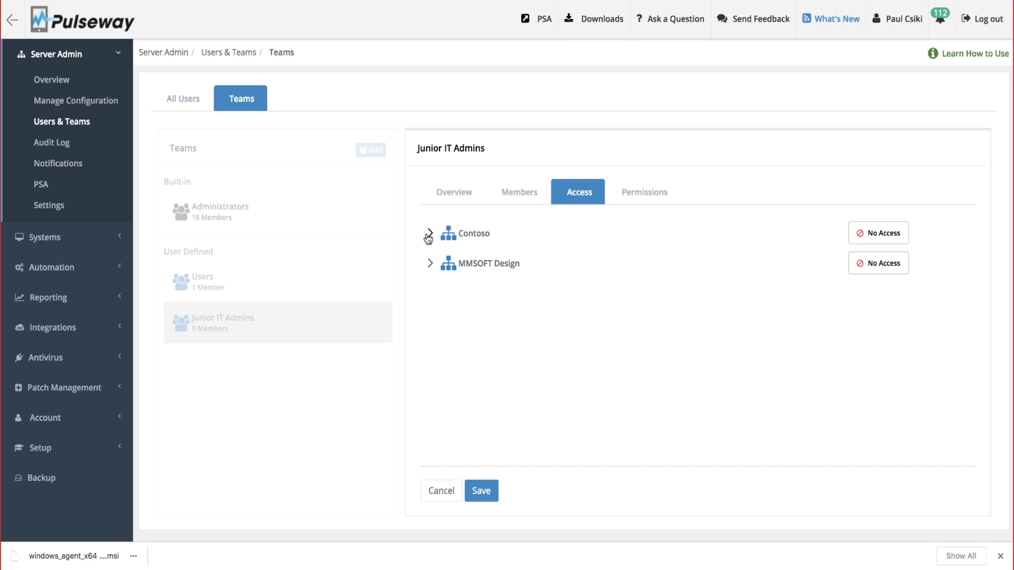
Set Contoso's access level for the team from No Access to Read-only
left_click(430, 233)
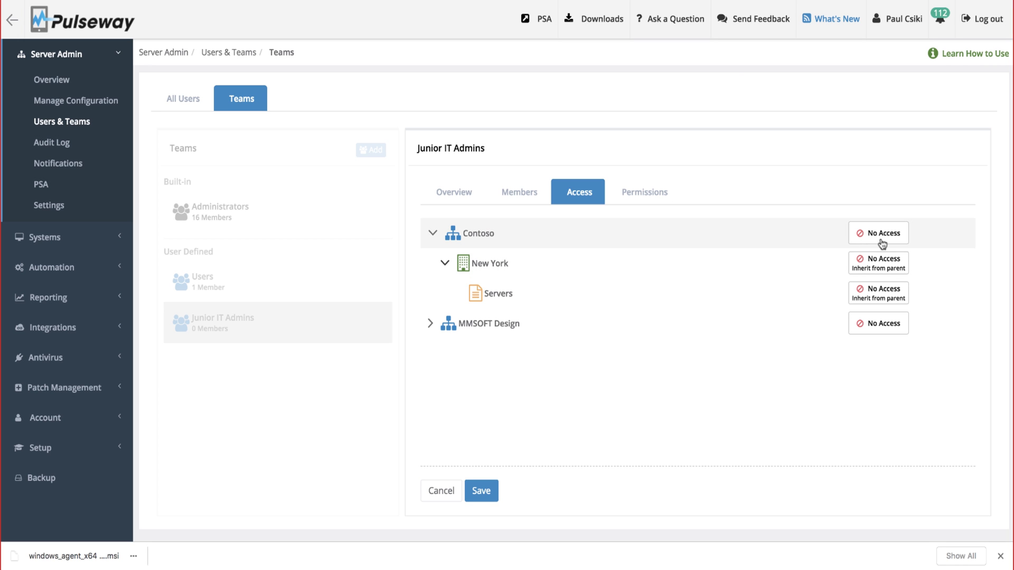
left_click(876, 233)
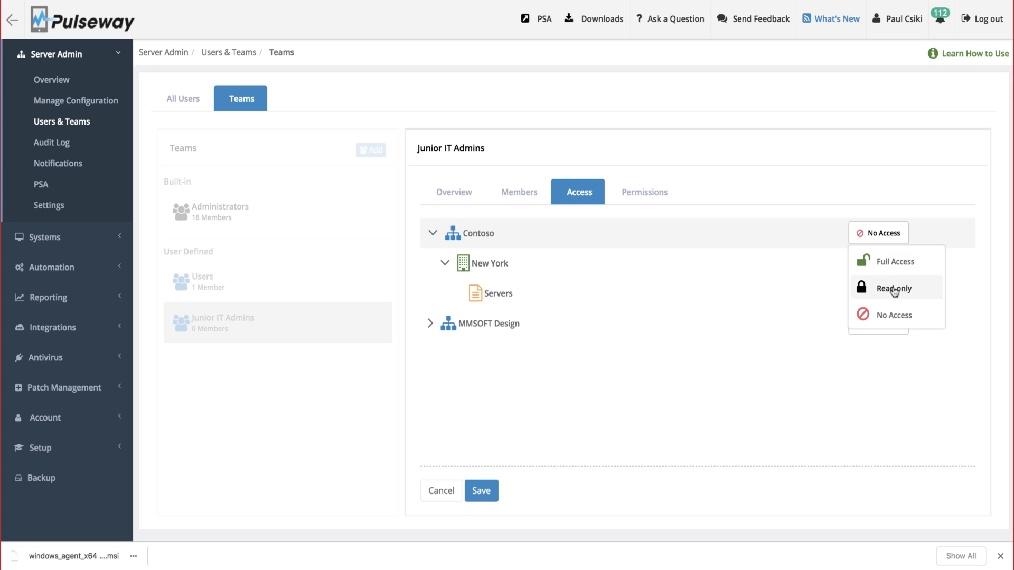
left_click(895, 288)
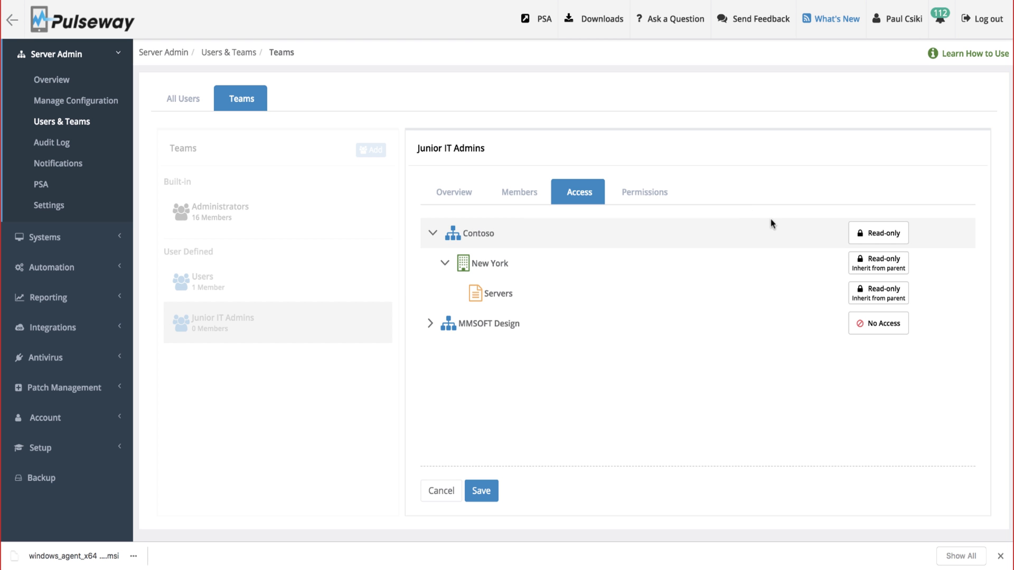
left_click(643, 192)
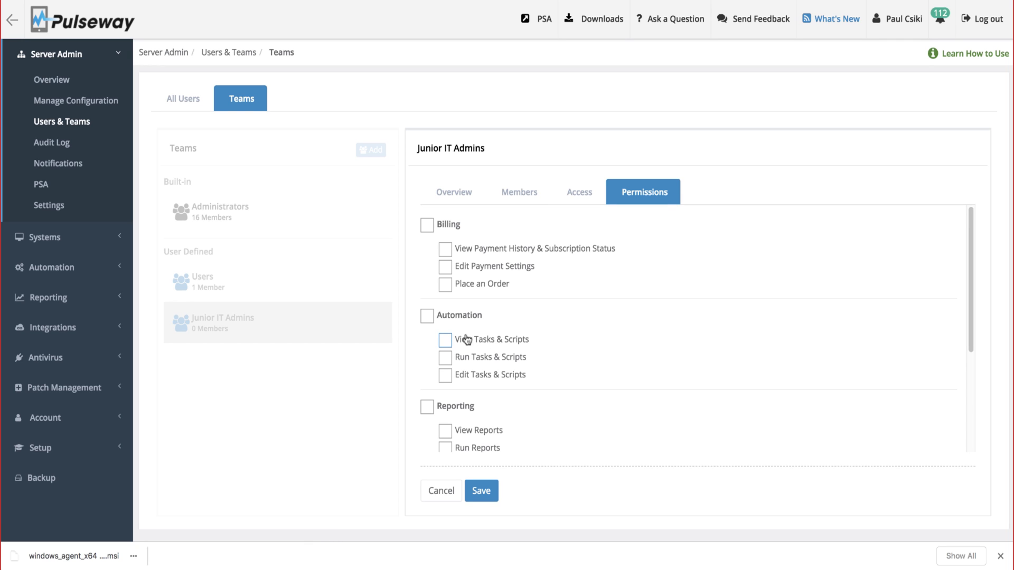
Grant the team the View Tasks & Scripts and View Reports permissions
left_click(445, 340)
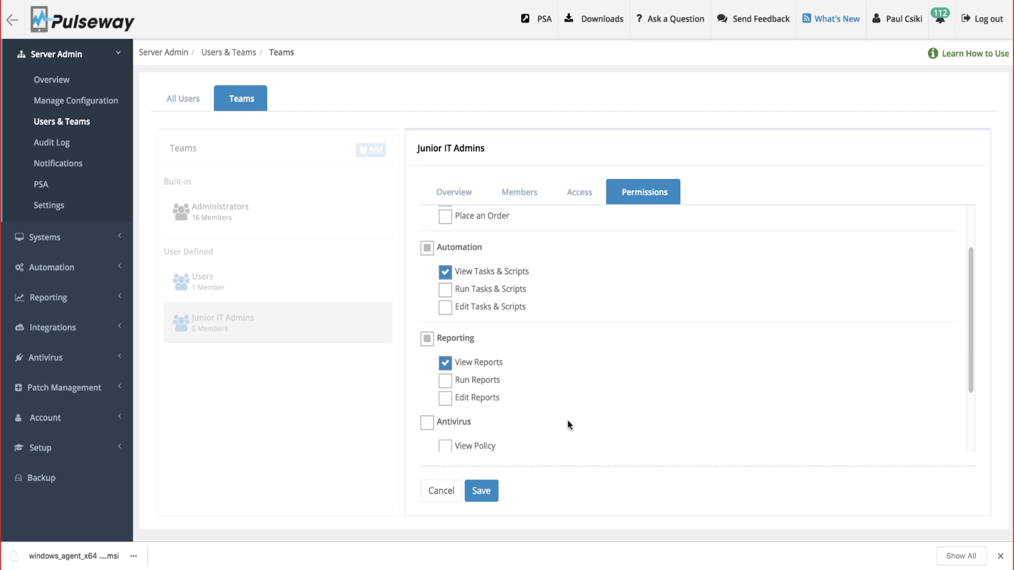
scroll("down", 3)
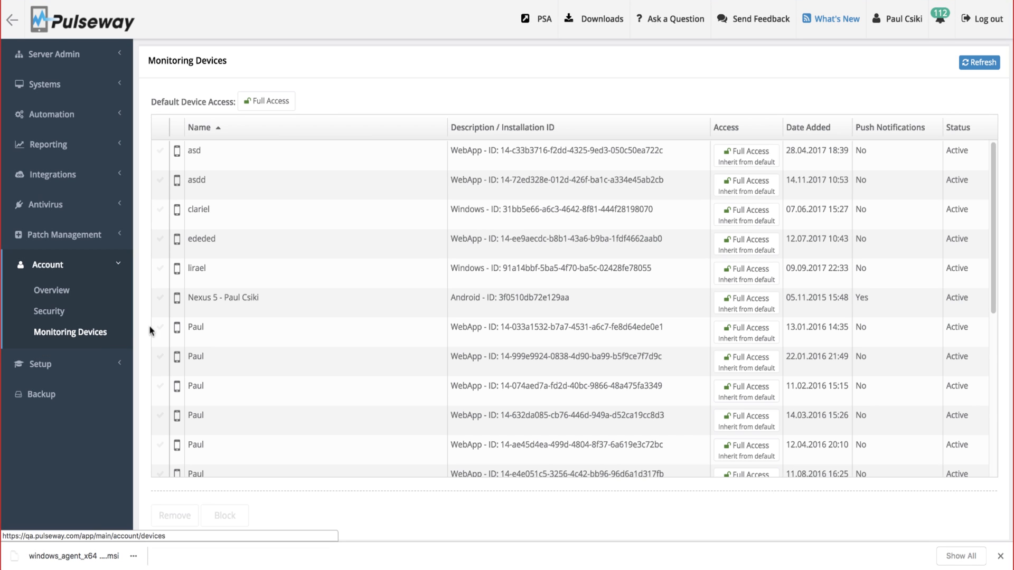
mouse_move(713, 161)
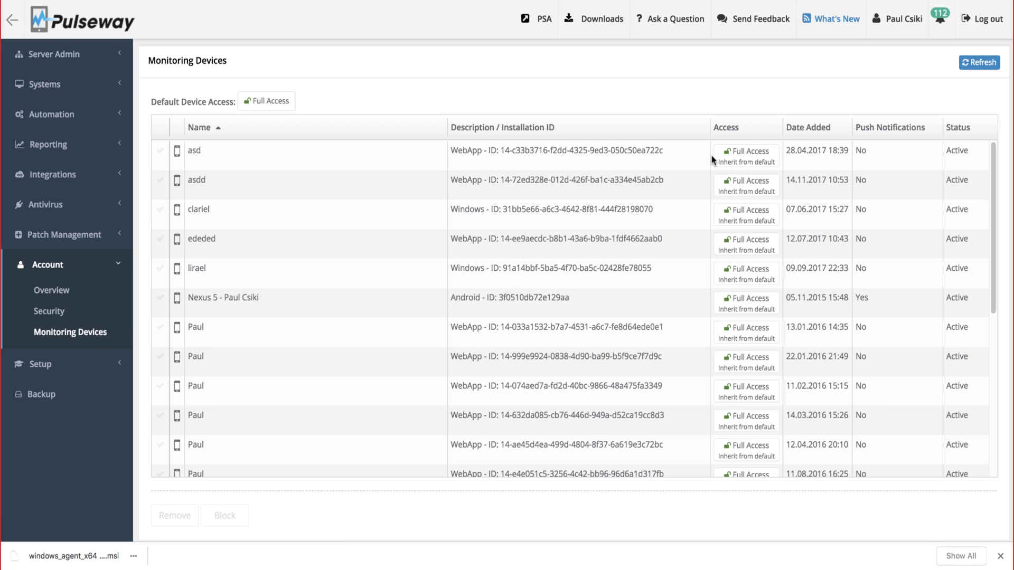
Give the Nexus 5 Android phone and one web app device Full Access
left_click(746, 301)
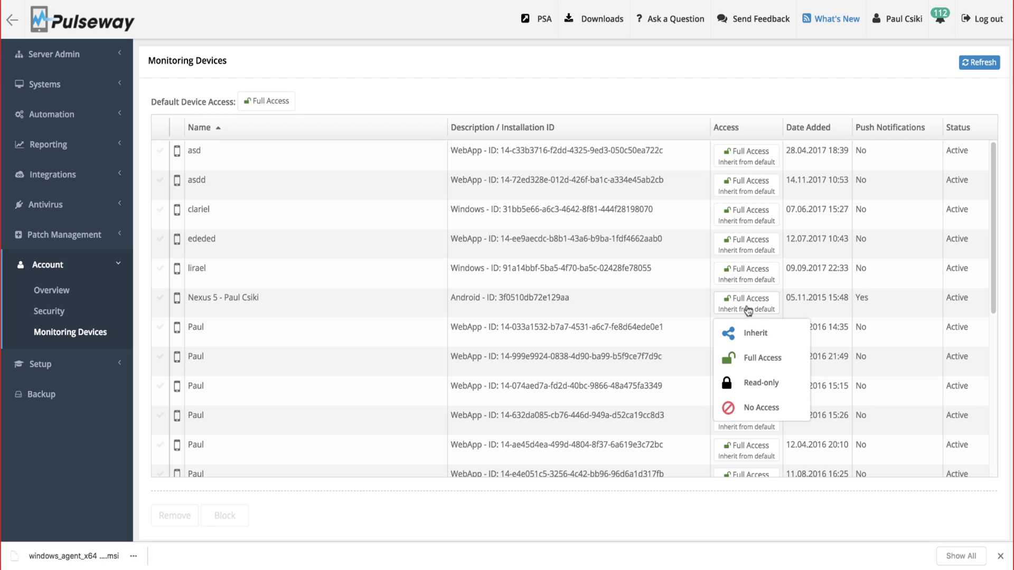
mouse_move(225, 111)
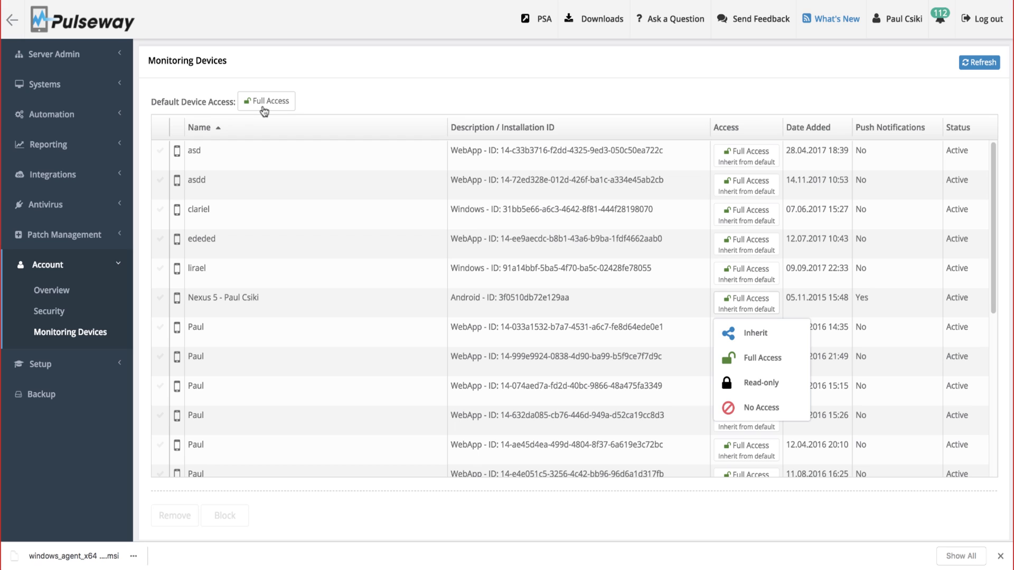
mouse_move(205, 108)
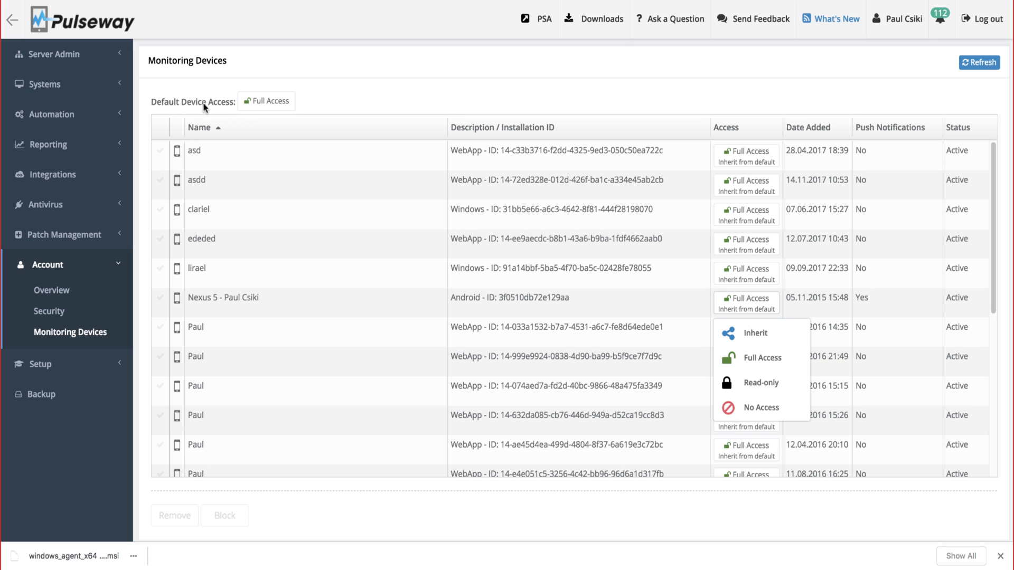
mouse_move(234, 109)
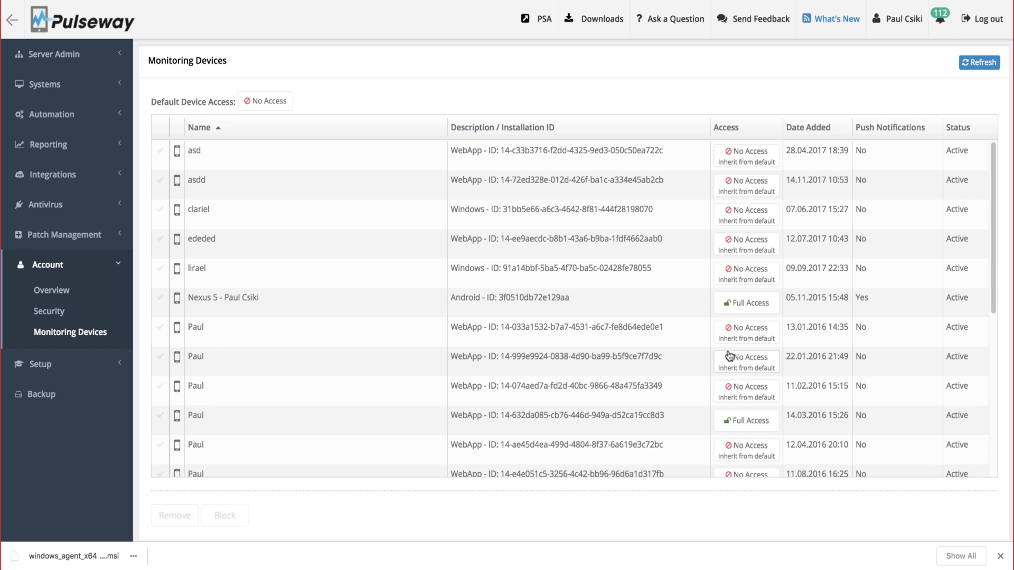
left_click(746, 332)
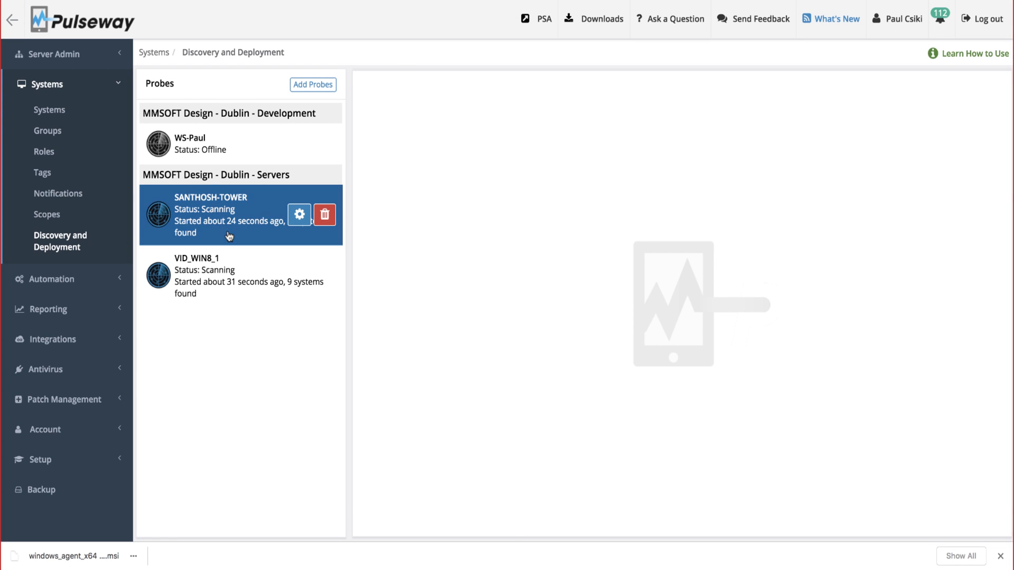
Select all 19 SANTHOSH-TOWER probe systems and start agent deployment
left_click(228, 213)
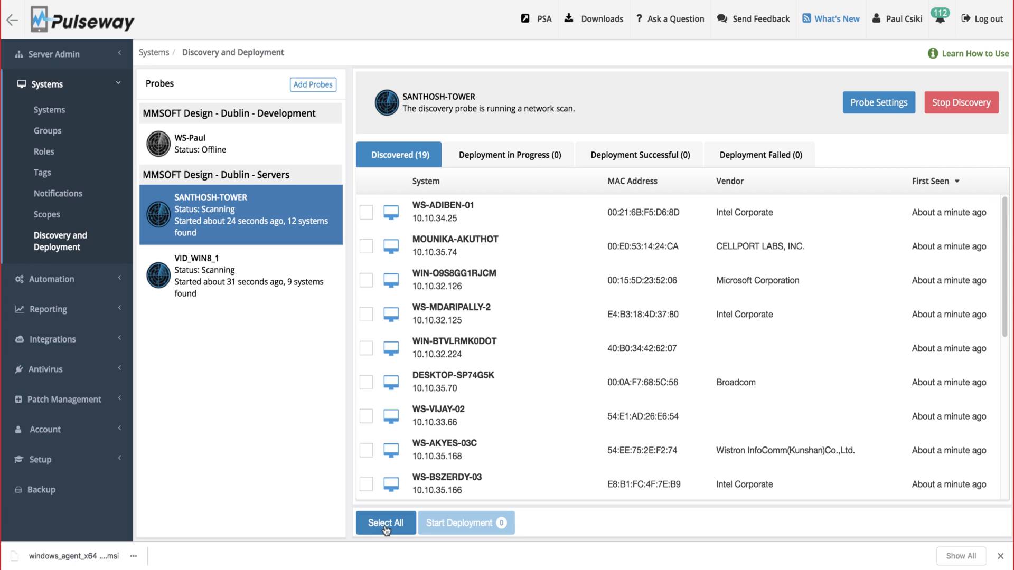
left_click(385, 522)
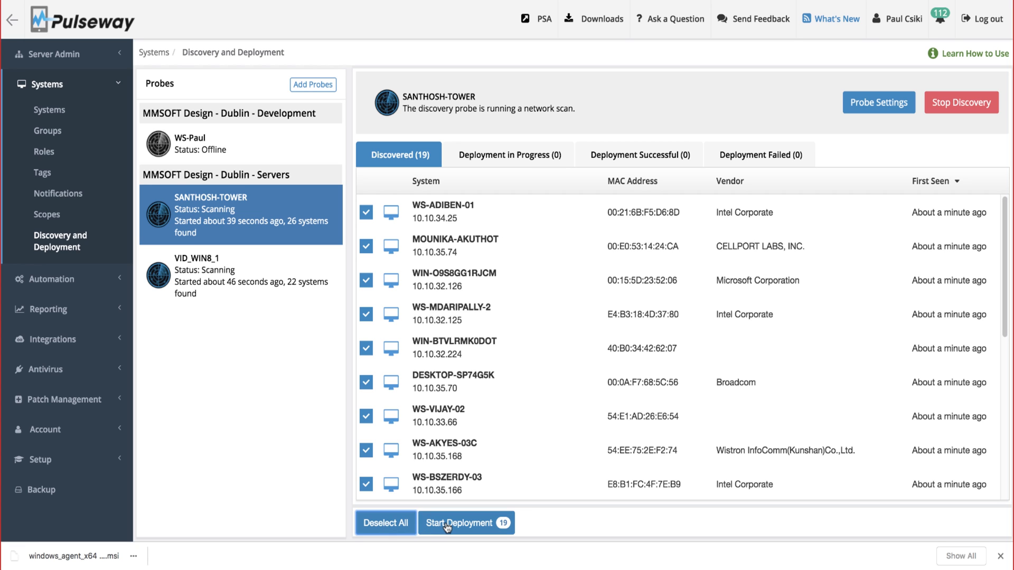
left_click(461, 522)
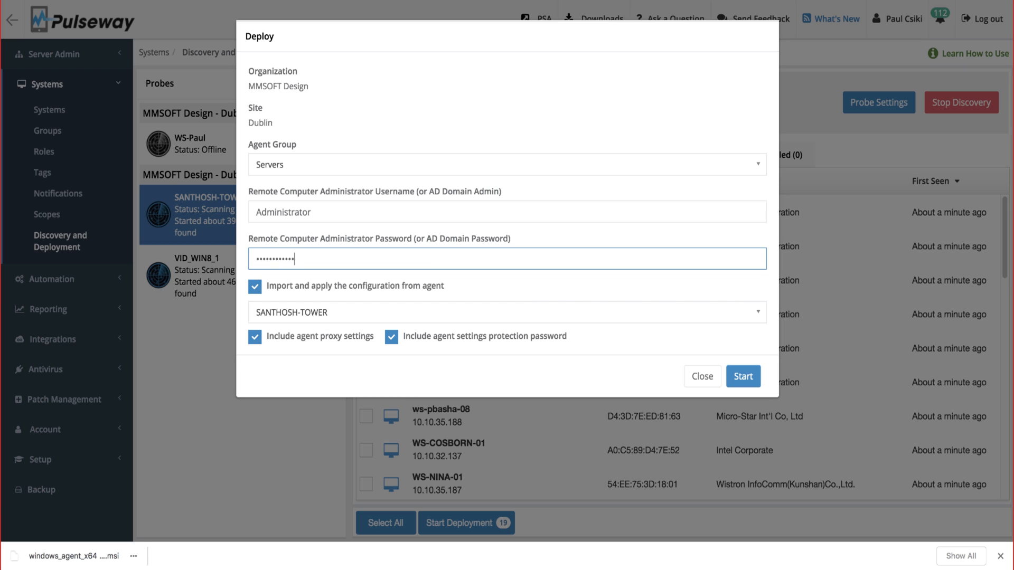
mouse_move(375, 209)
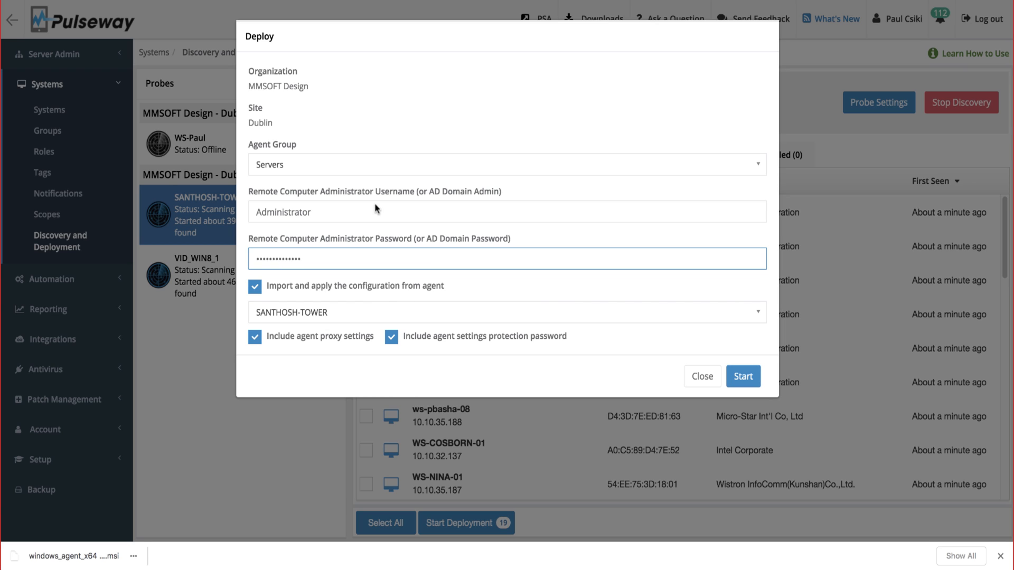
Import SANTHOSH-TOWER's agent configuration, keeping proxy settings and protection password included
left_click(506, 164)
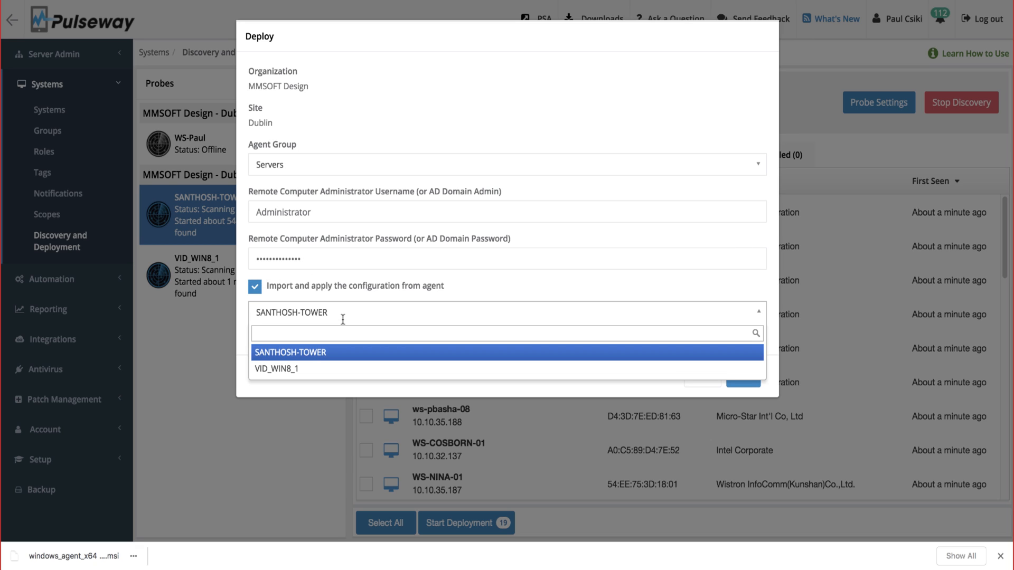
left_click(290, 352)
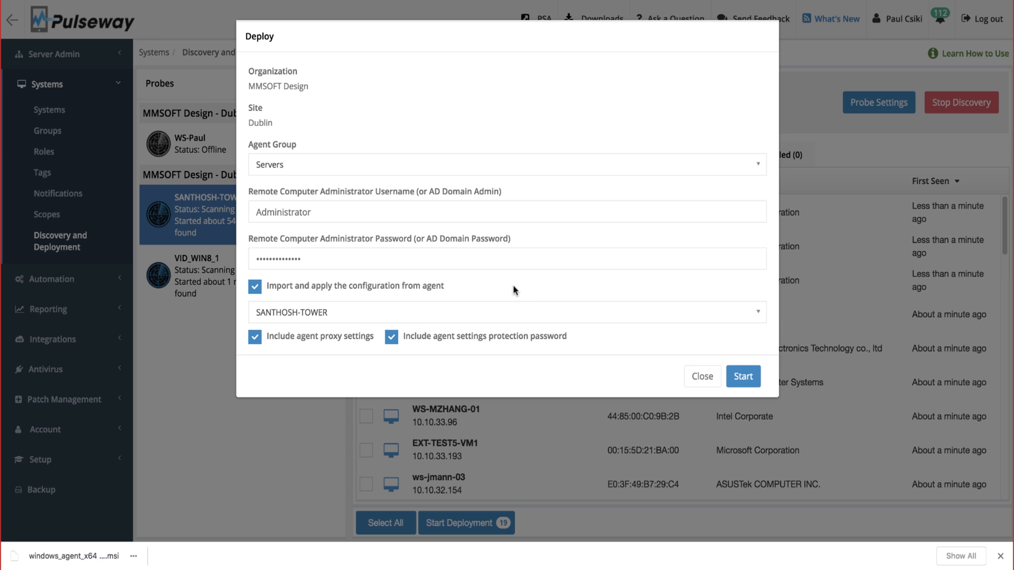
mouse_move(551, 299)
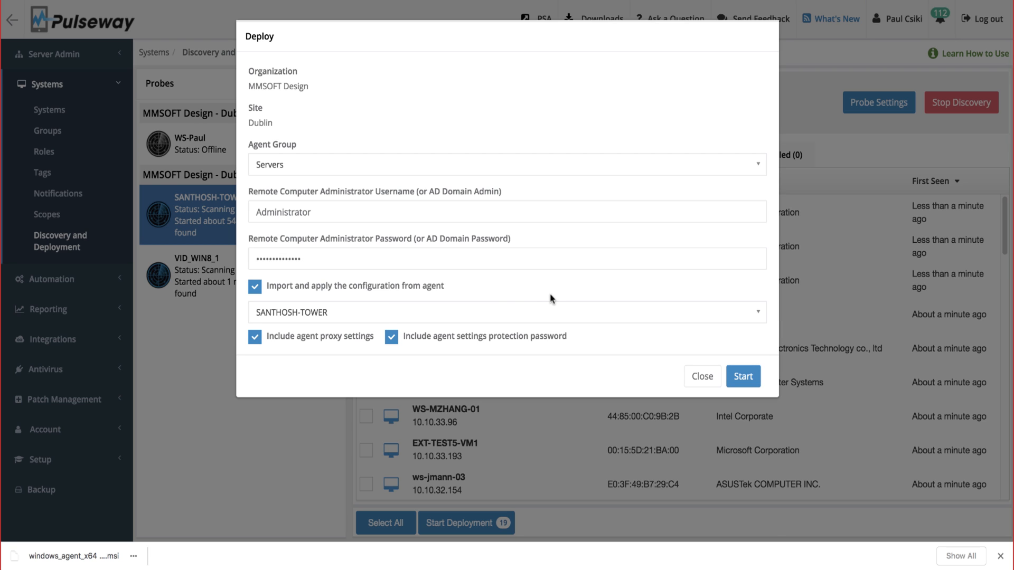